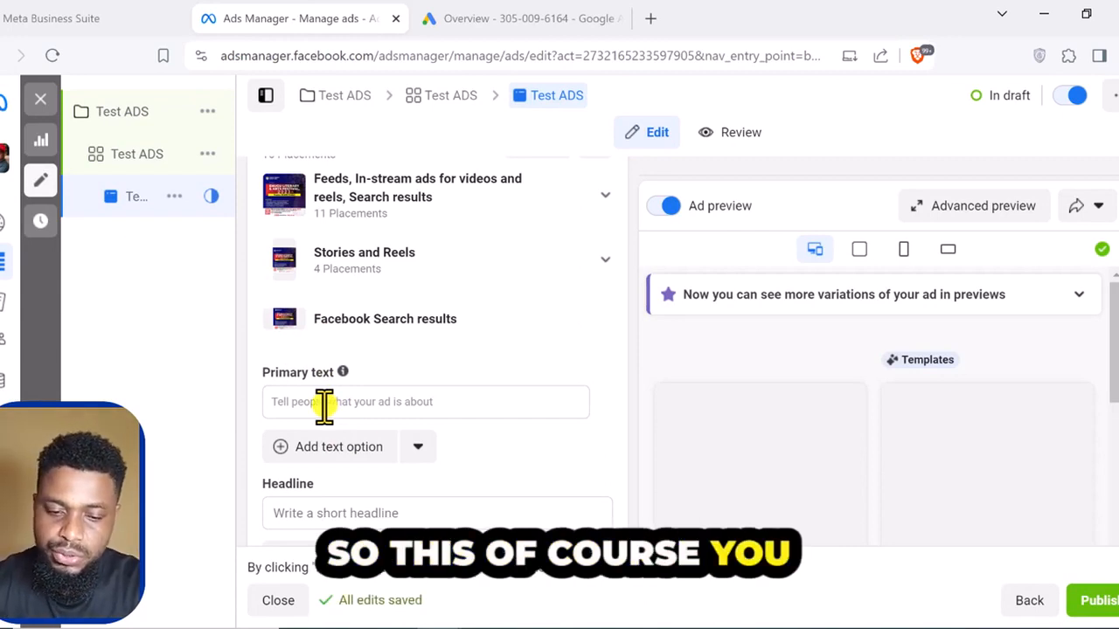
Write the primary text "This is an advert for travelers" into the ad.
left_click(425, 400)
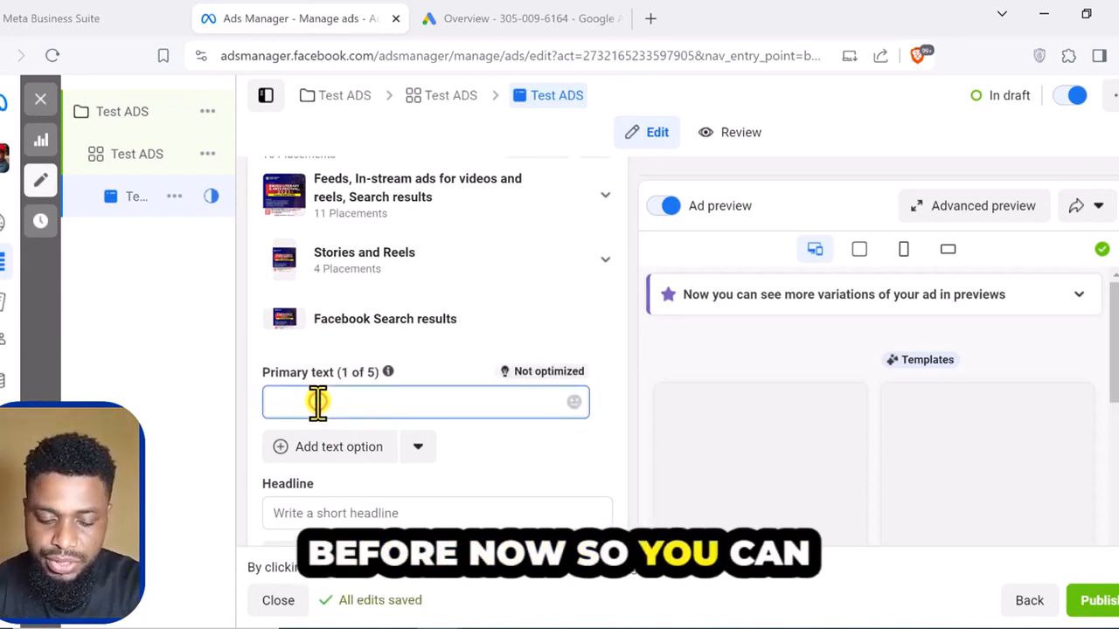
type("T")
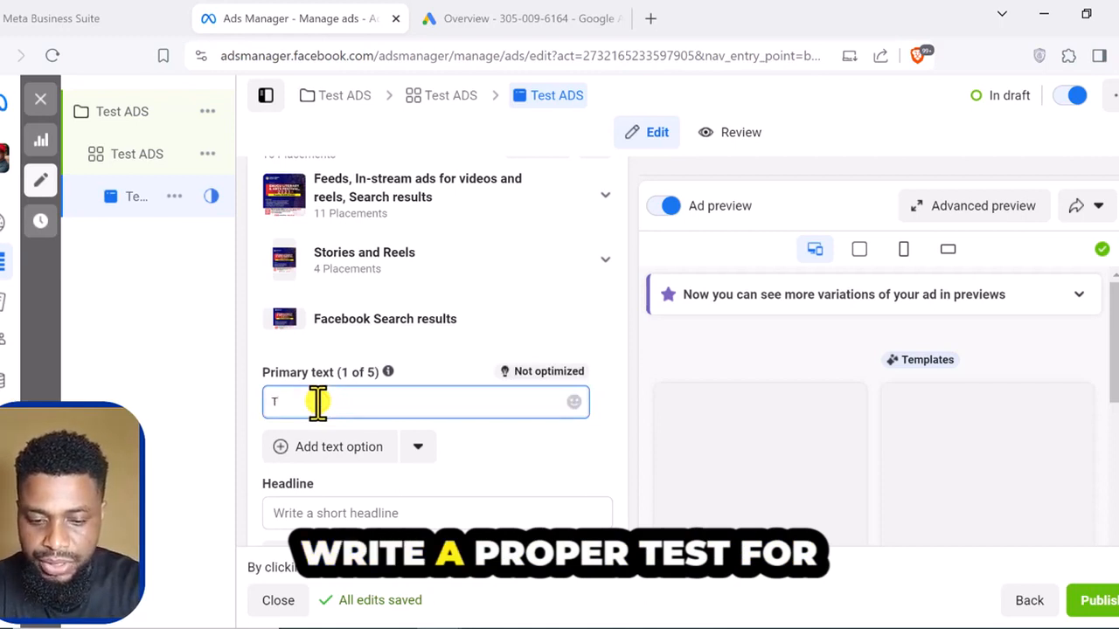
type("his is an")
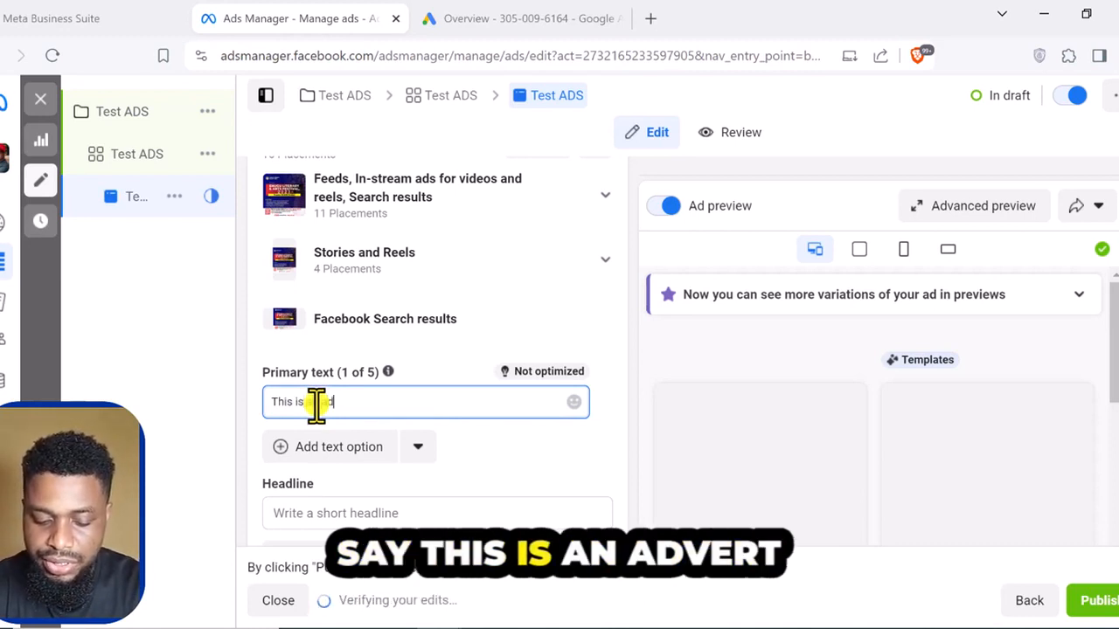
type("advert for trav")
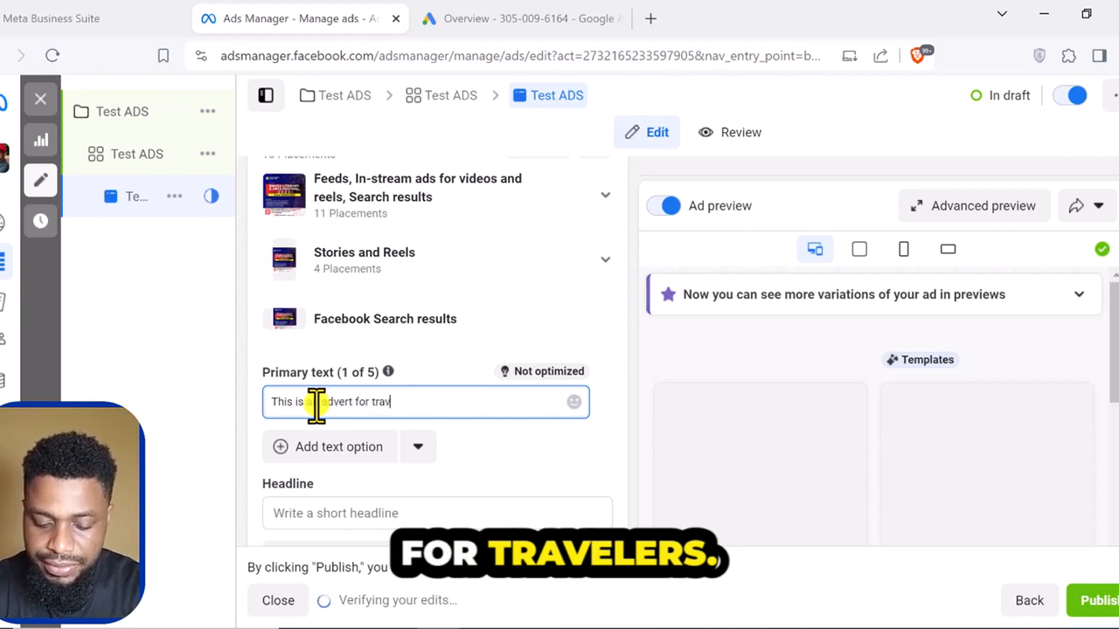
type("elers")
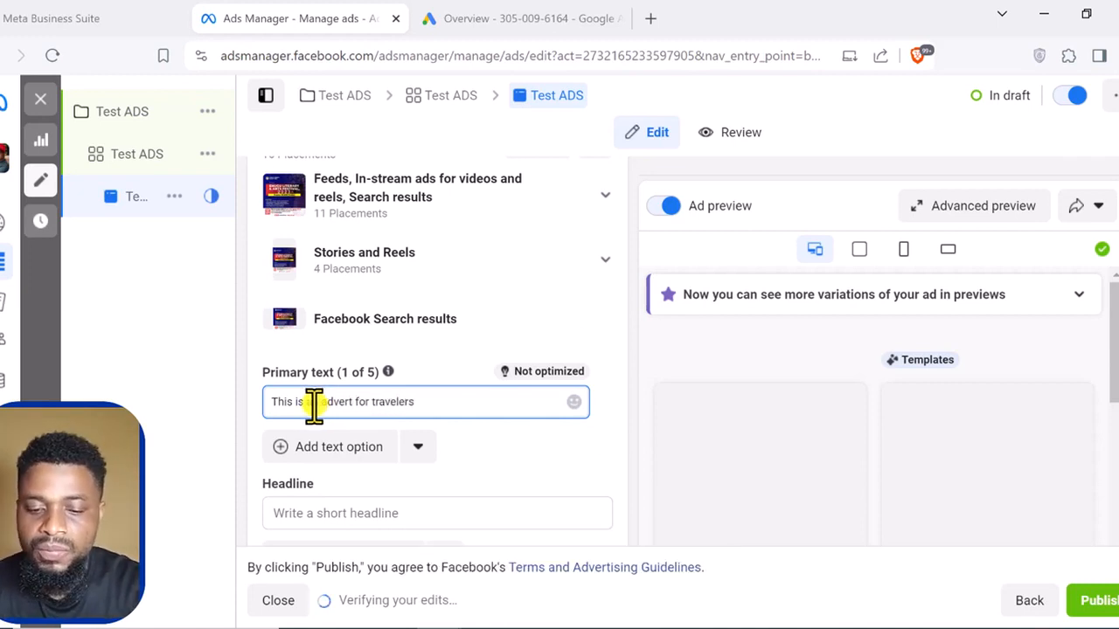
Scroll down to browse the AI-suggested variations such as "Explore the World with Us!".
scroll("down", 3)
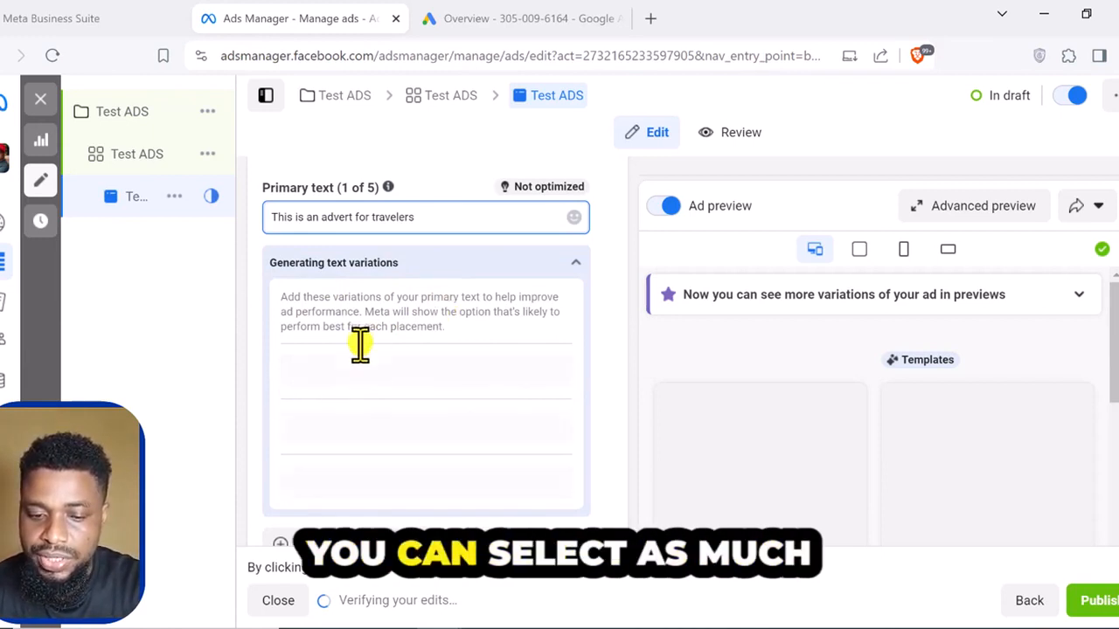
scroll("down", 3)
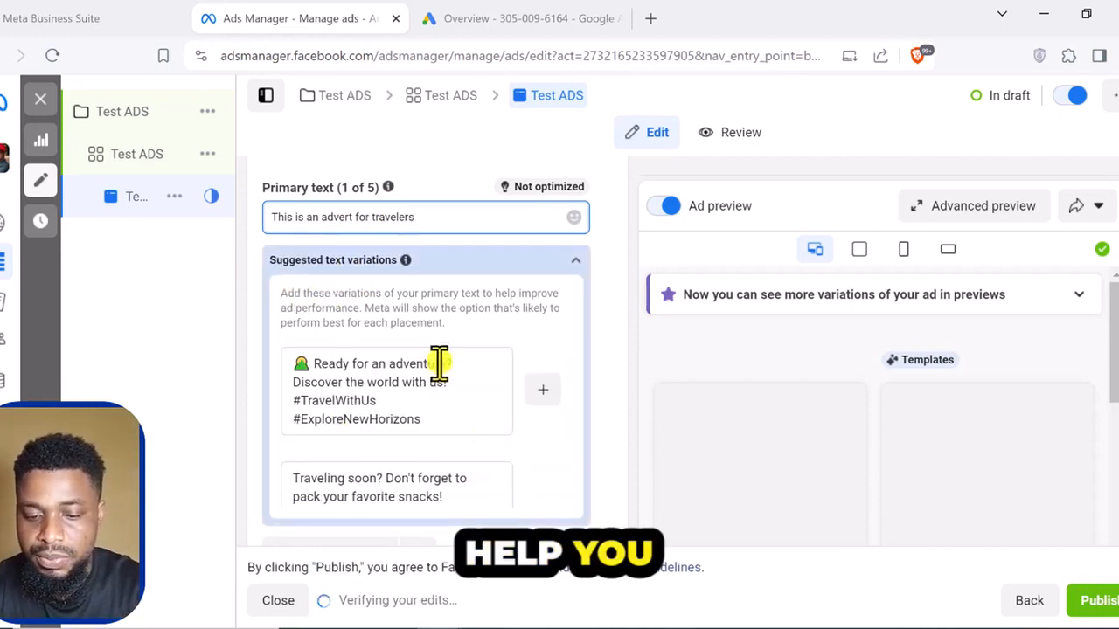
scroll("down", 3)
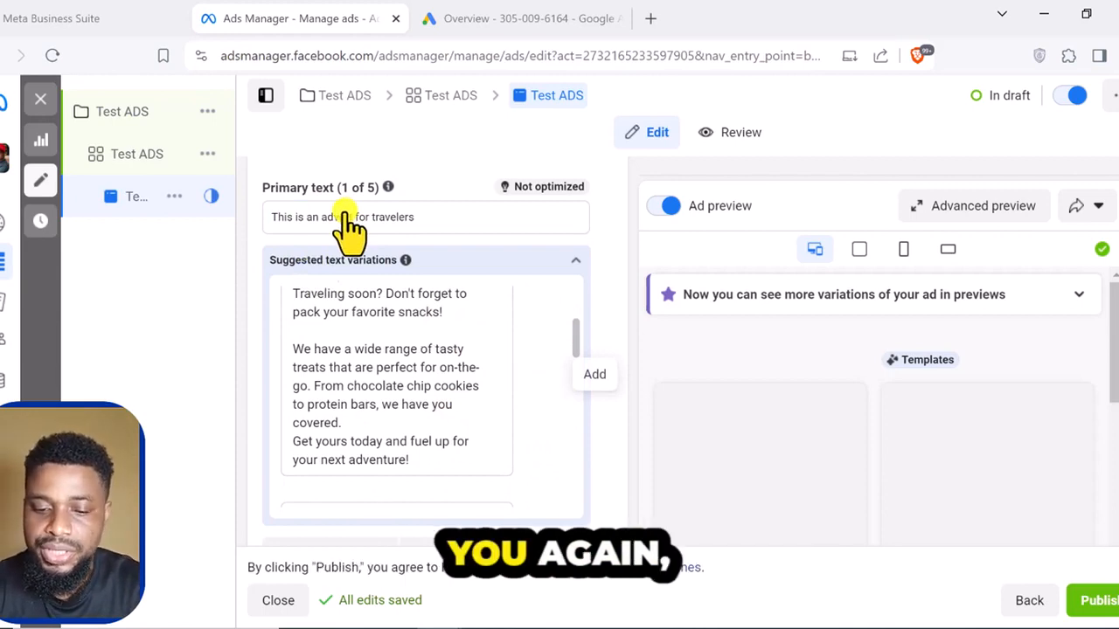
scroll("down", 3)
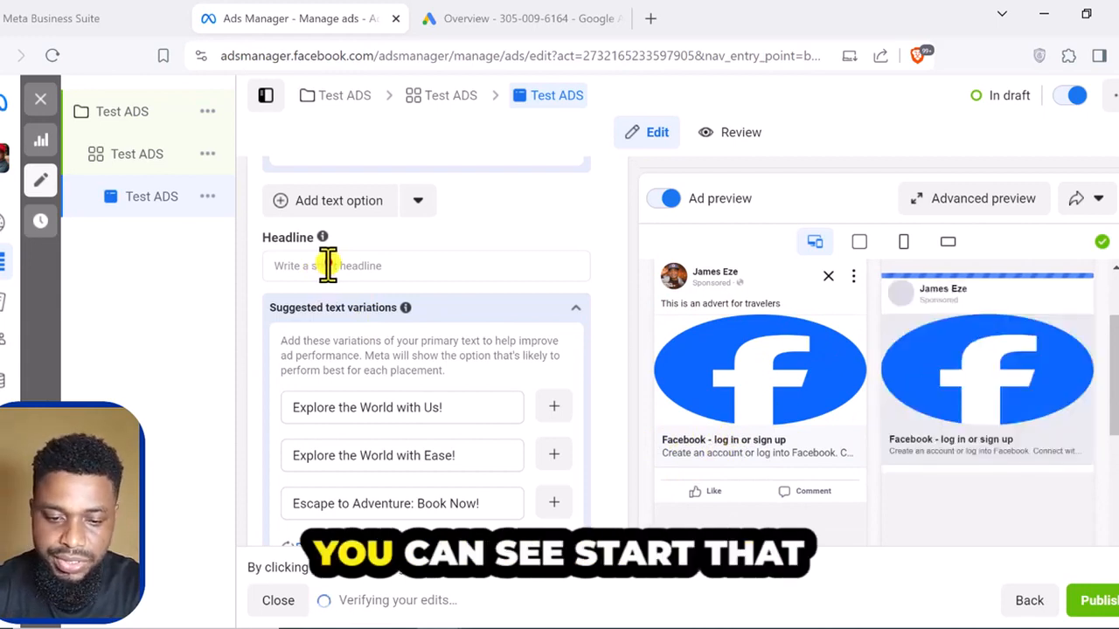
Begin the ad headline with the word "Start".
type("s")
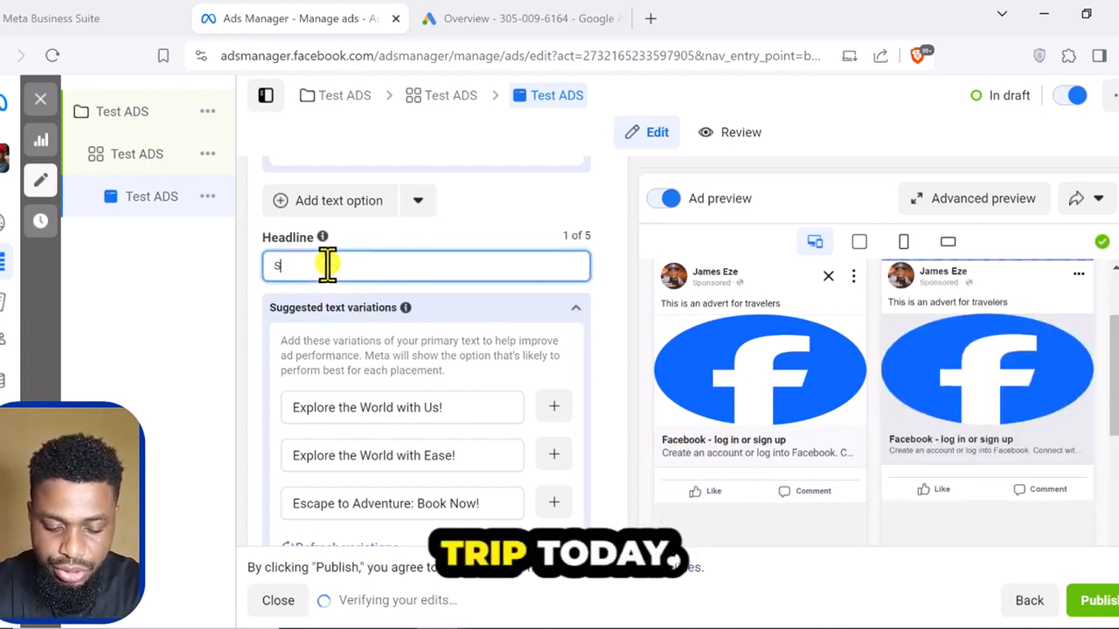
type("Start")
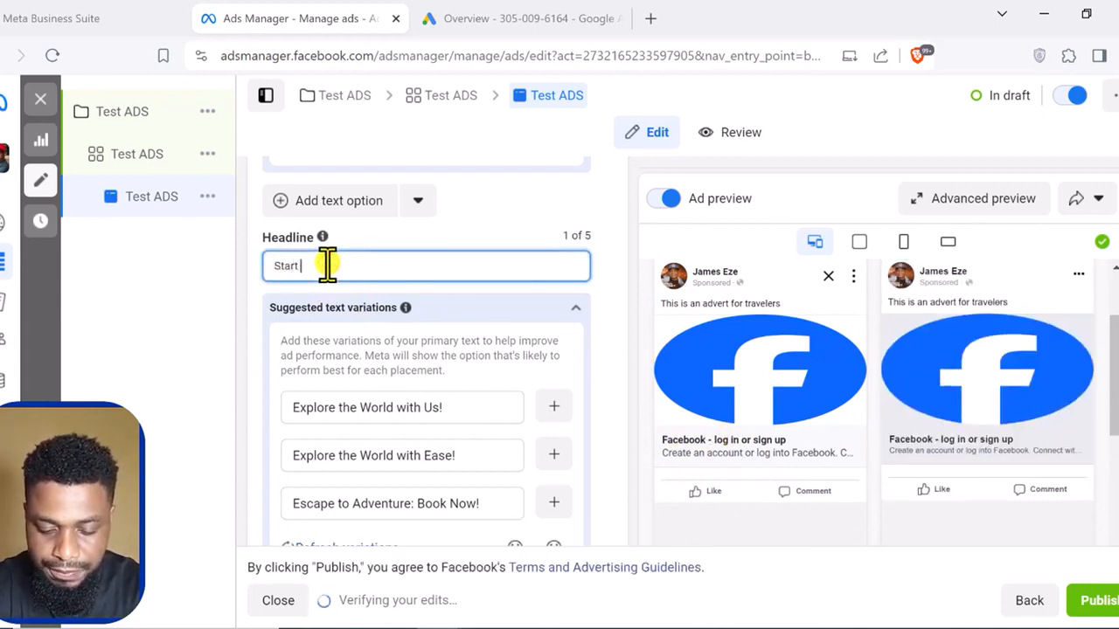